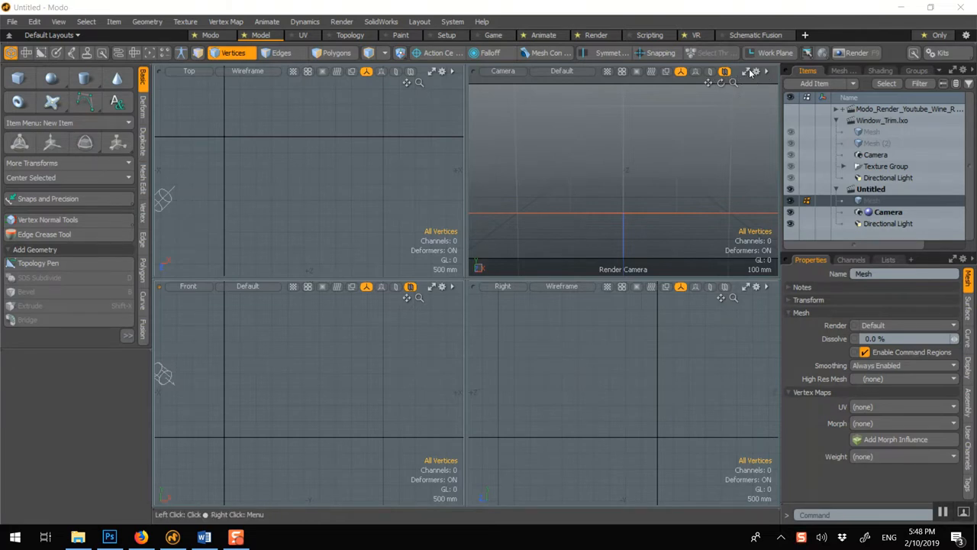
# Maximize the Camera view, add a cube primitive and stretch it into a thin, wide wall slab.
pyautogui.click(748, 72)
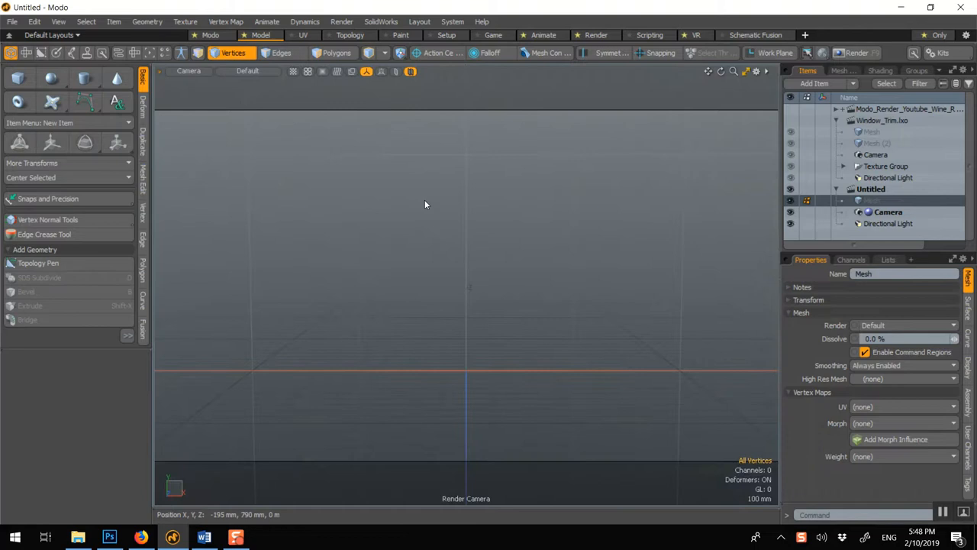
pyautogui.rightClick(425, 205)
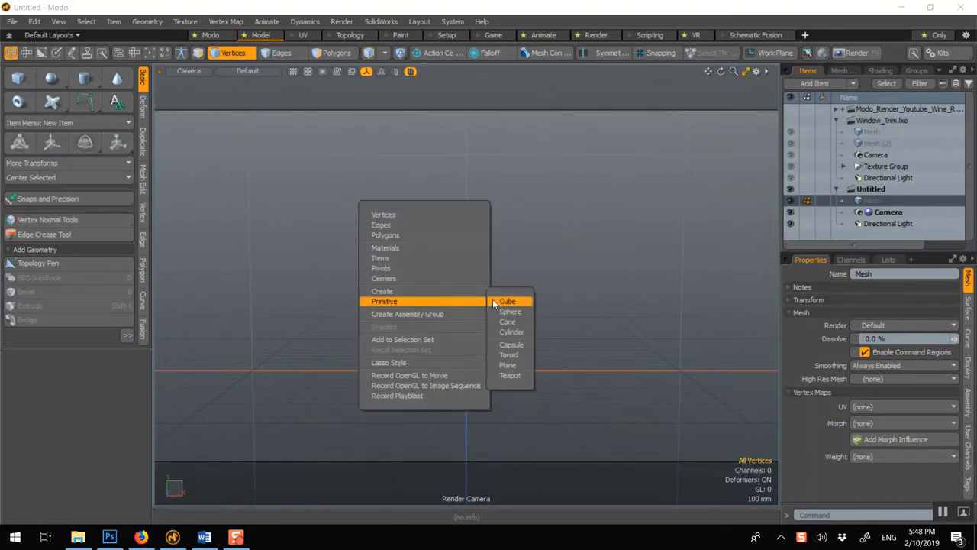
pyautogui.click(507, 300)
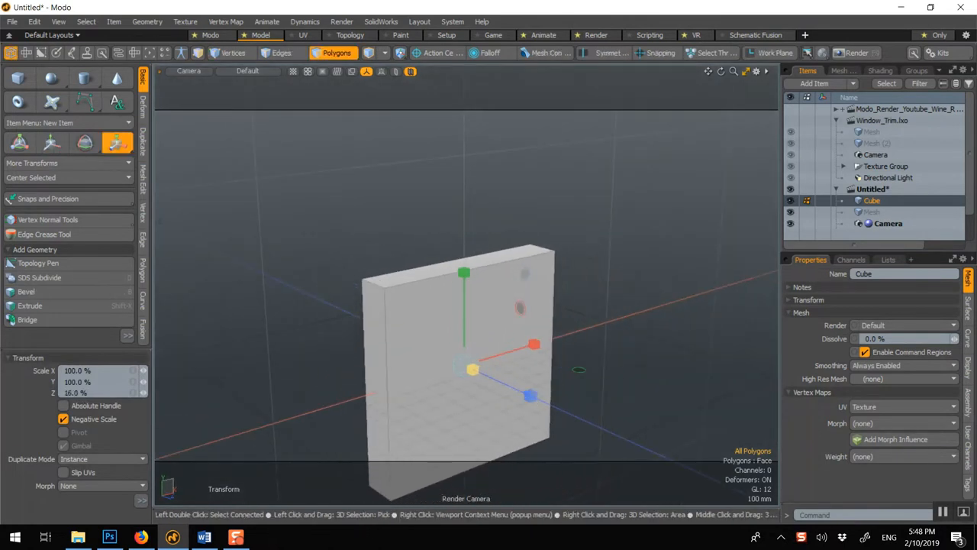
pyautogui.moveTo(534, 344); pyautogui.dragTo(582, 329)
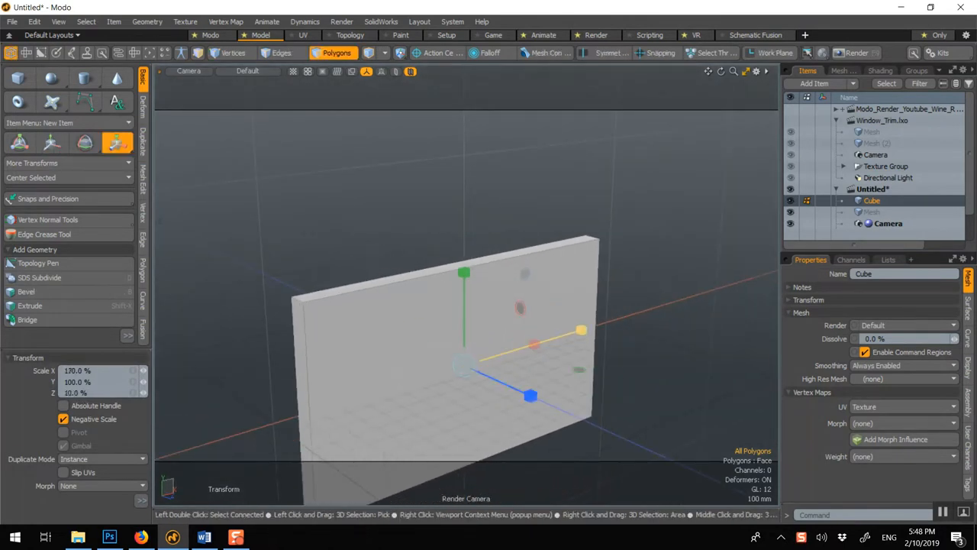
pyautogui.moveTo(581, 330); pyautogui.dragTo(534, 345)
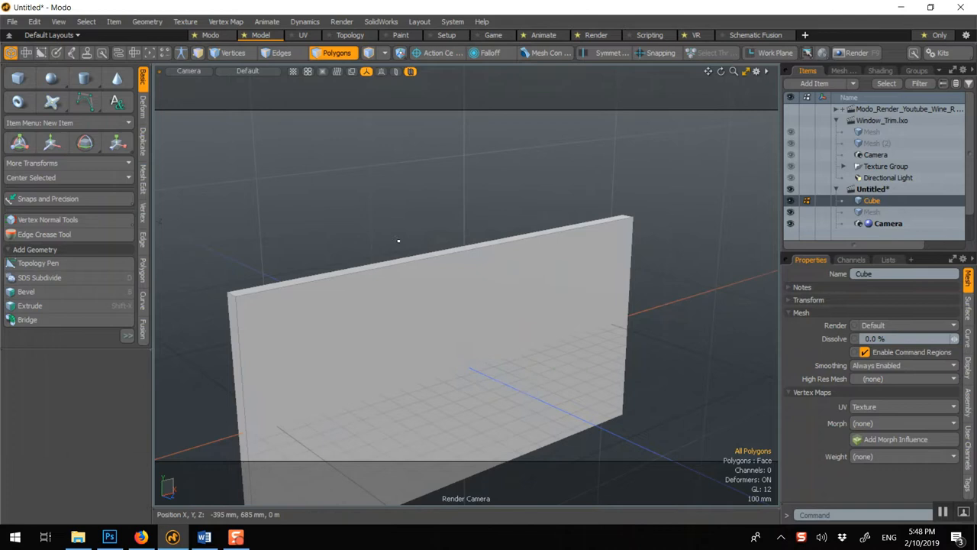
# Add edge loops defining a window panel and delete its inner polygons to cut the opening.
pyautogui.click(144, 241)
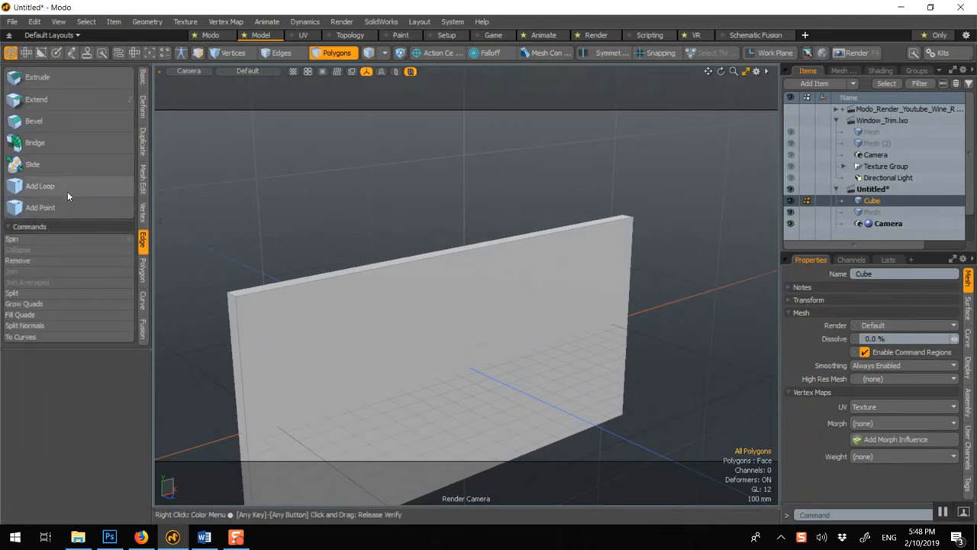
pyautogui.click(40, 187)
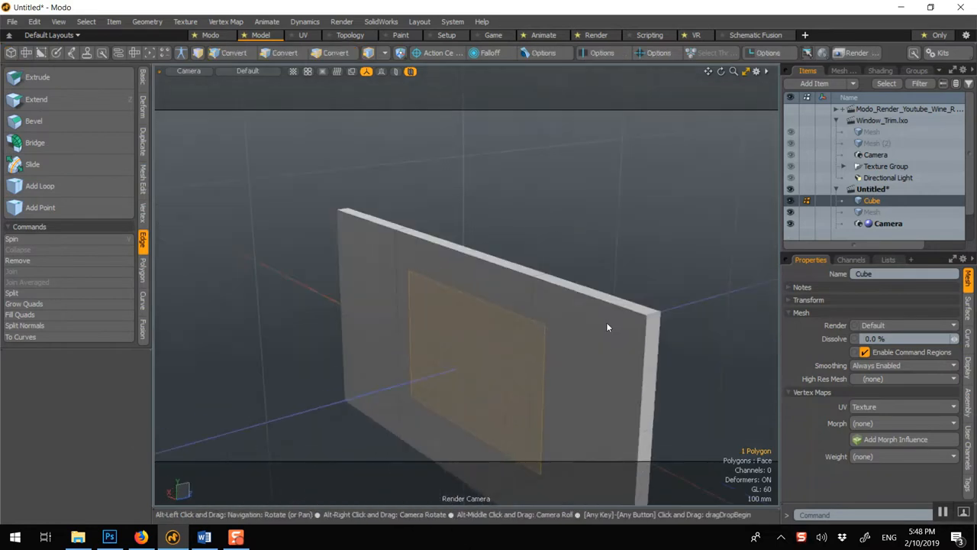
pyautogui.click(335, 52)
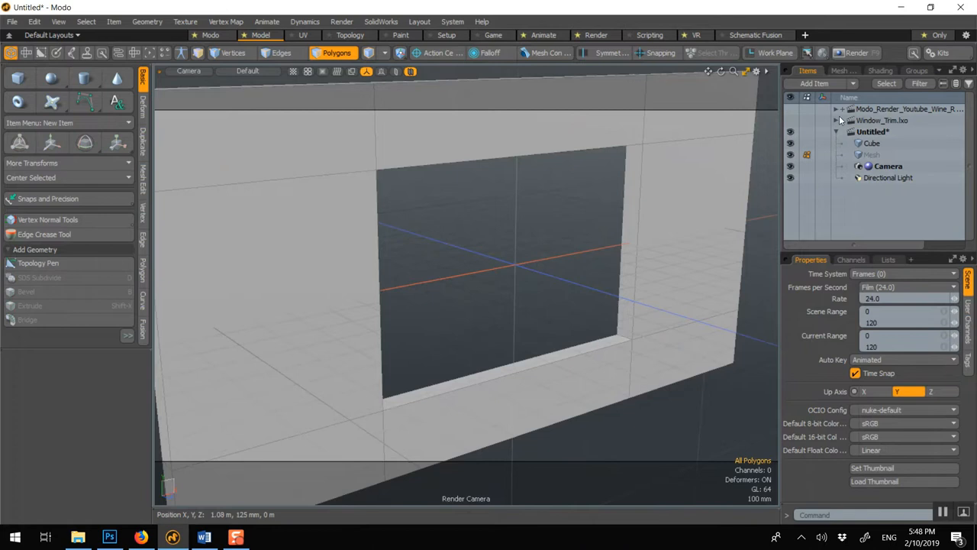
# Extract the opening's border into a new frame mesh and select its four polygons.
pyautogui.click(871, 144)
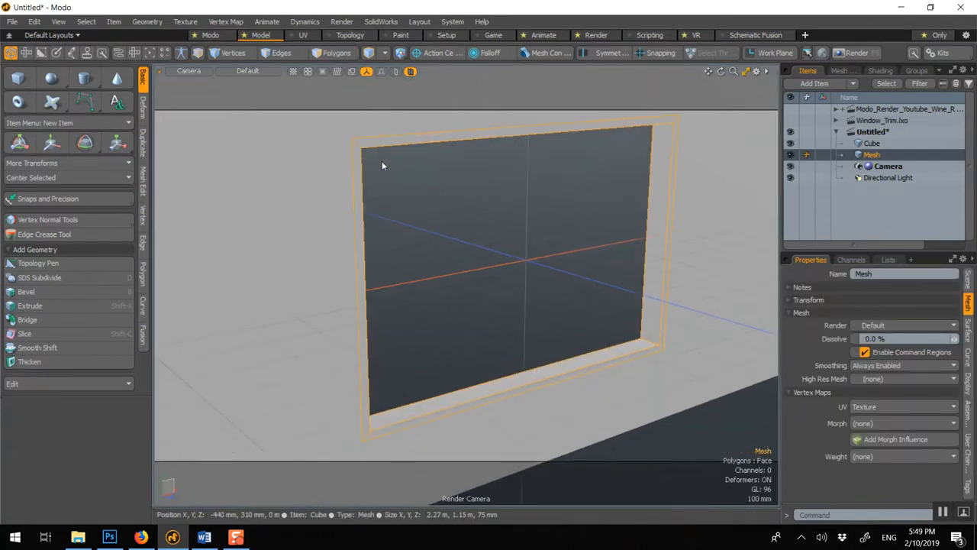
pyautogui.click(52, 143)
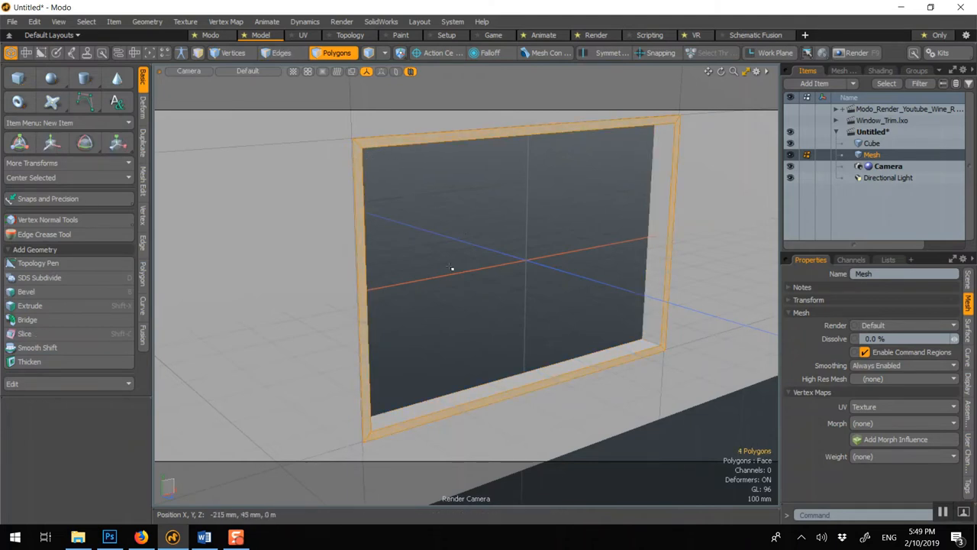
# Bevel the frame faces outward using the Classical_Cornice moulding profile with Shift and Segments set.
pyautogui.click(26, 291)
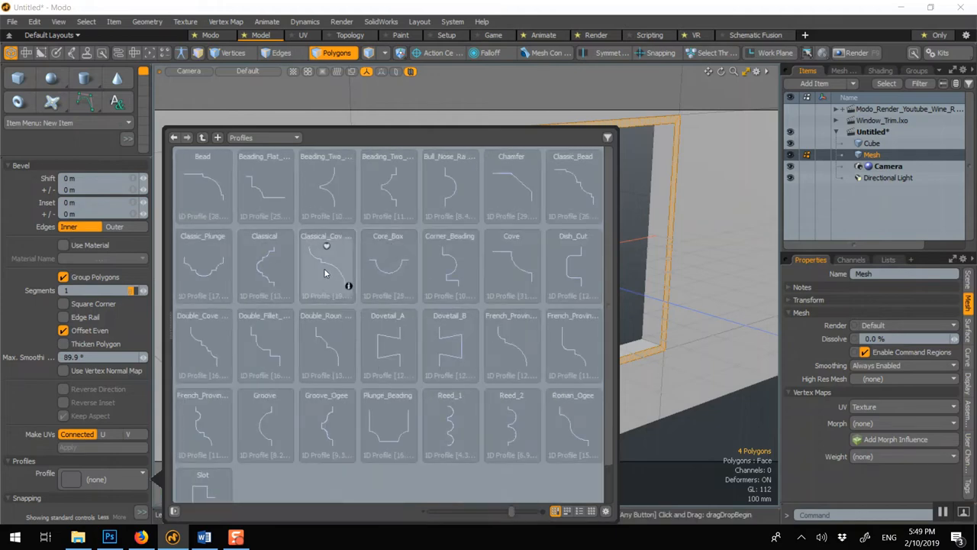
pyautogui.click(326, 265)
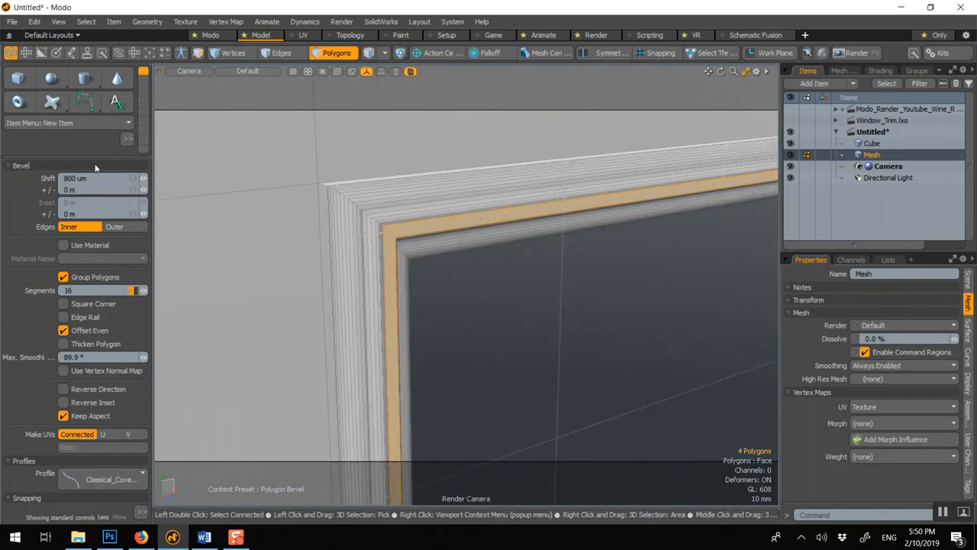
# Try the Core_Box and Cove profiles, then settle on Beading_Flat for the frame bevel.
pyautogui.click(70, 479)
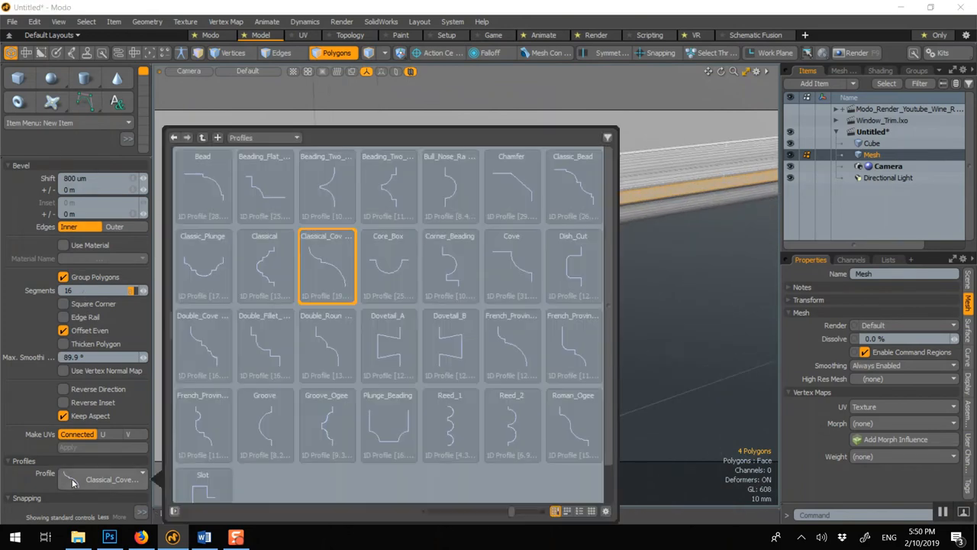
pyautogui.click(388, 265)
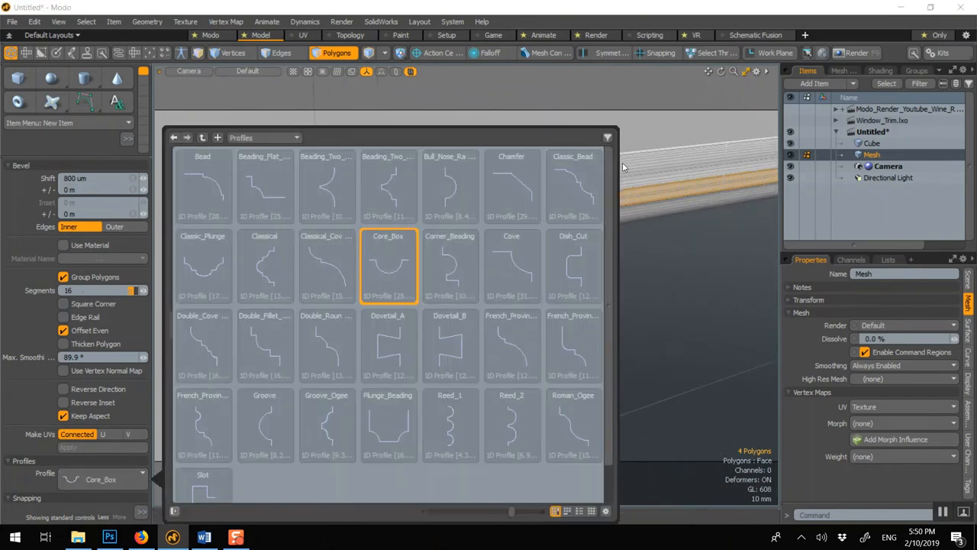
pyautogui.click(511, 266)
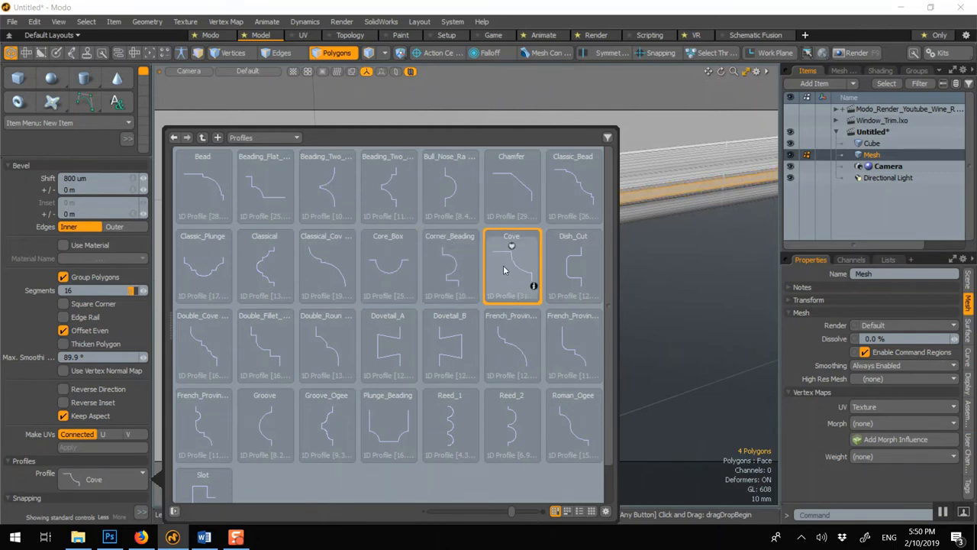
pyautogui.click(327, 345)
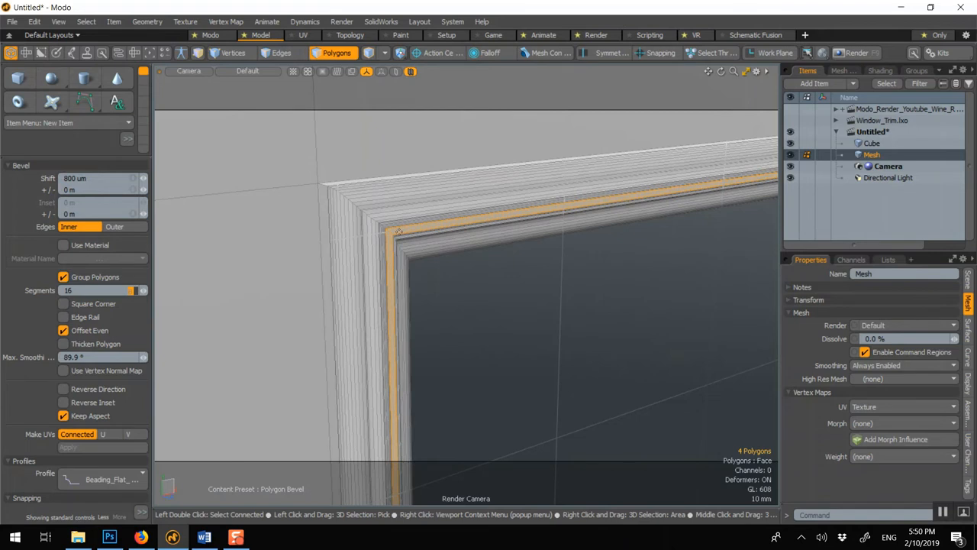
pyautogui.moveTo(430, 280)
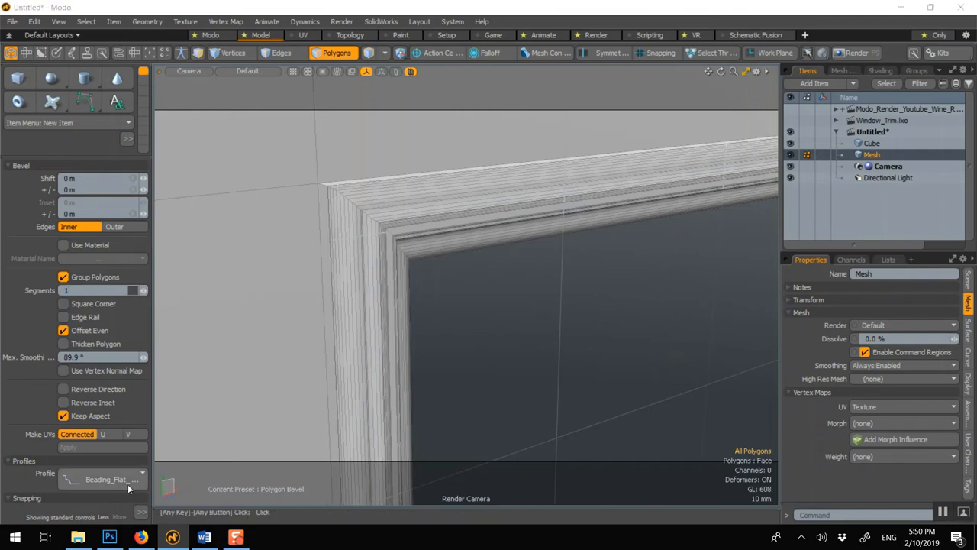
# Select the beveled frame polygons and bring up the Polygon Set Material dialog.
pyautogui.click(107, 479)
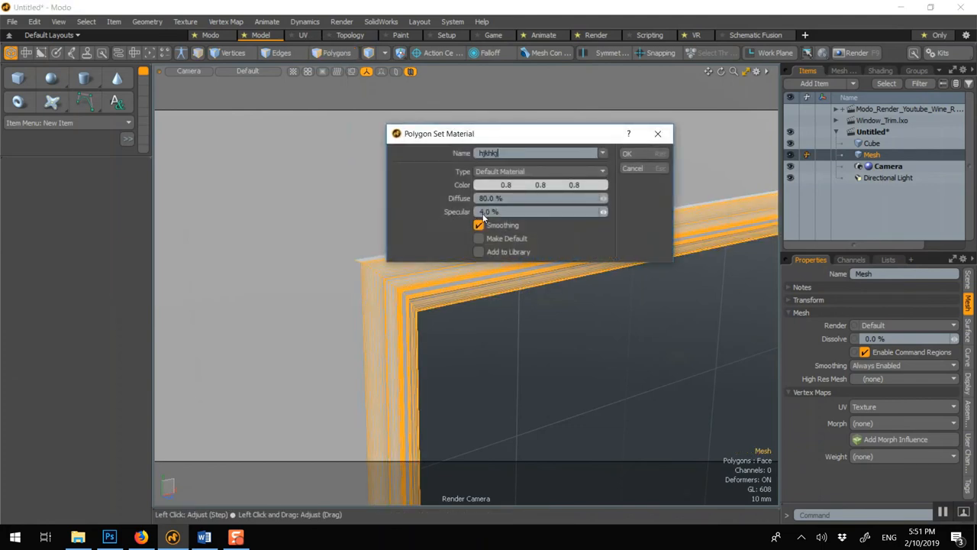
# Create the frame material and set its Rounded Edge Width to 0.5 in the Shading tree.
pyautogui.click(626, 152)
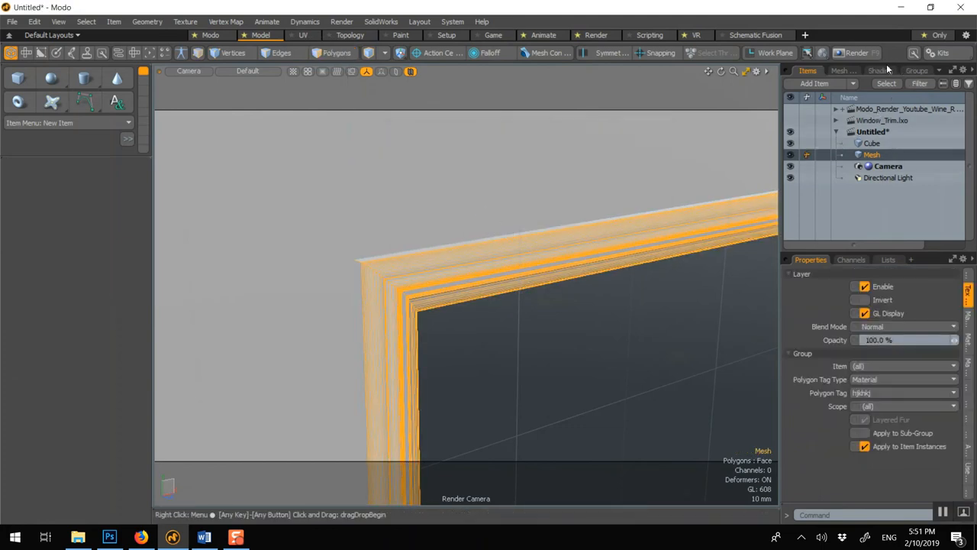
pyautogui.click(878, 71)
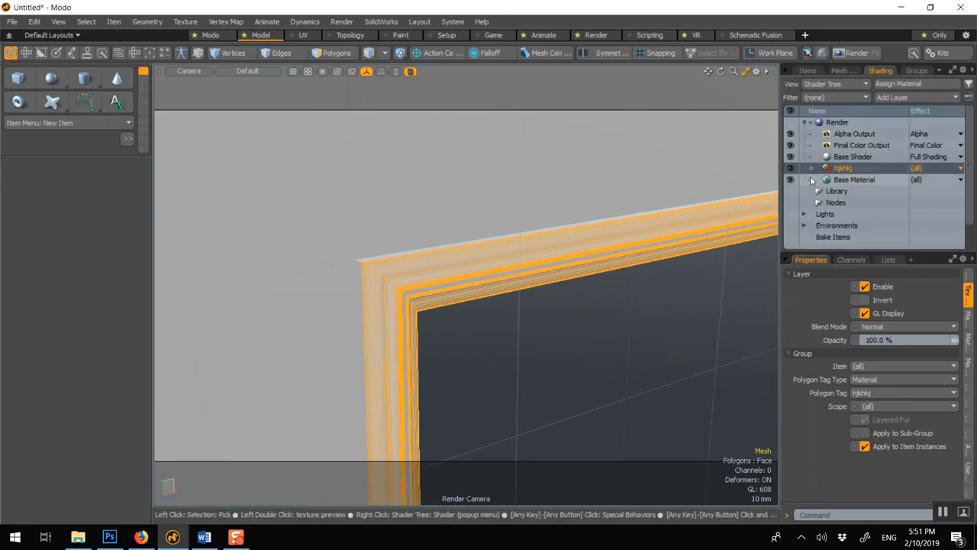
pyautogui.click(812, 168)
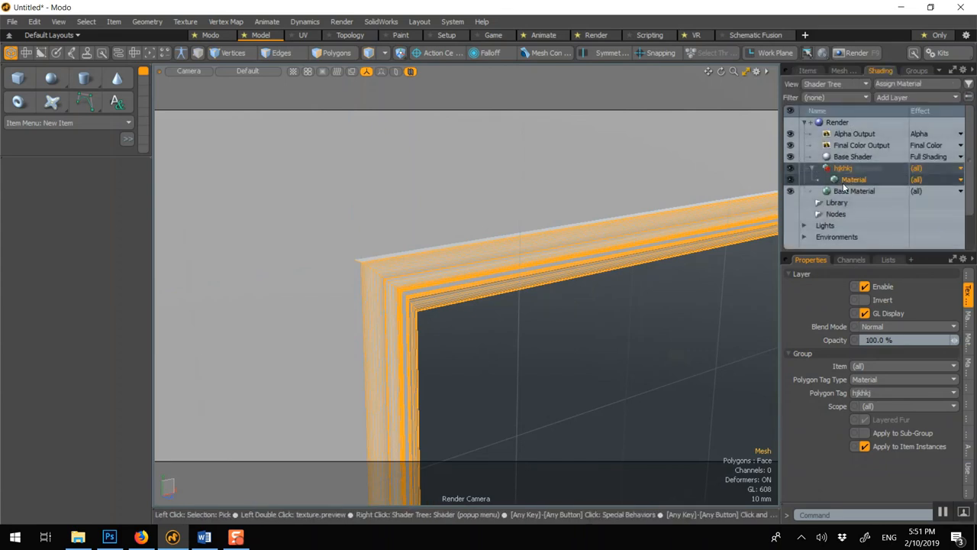
pyautogui.click(853, 178)
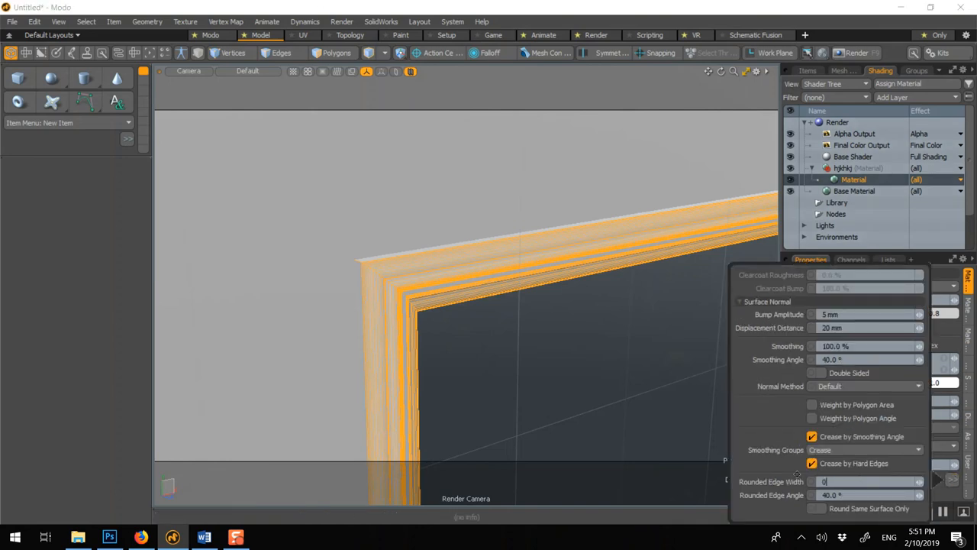
pyautogui.write('0.5')
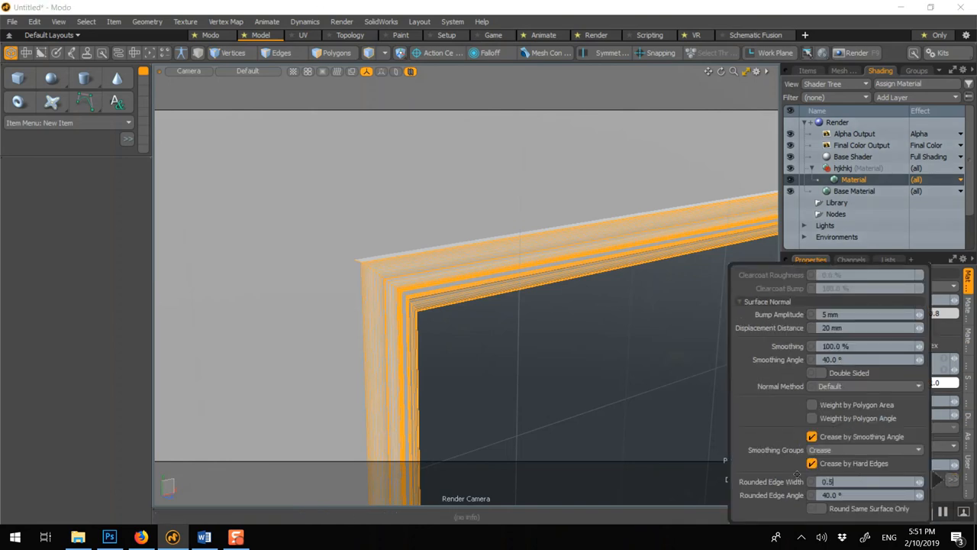